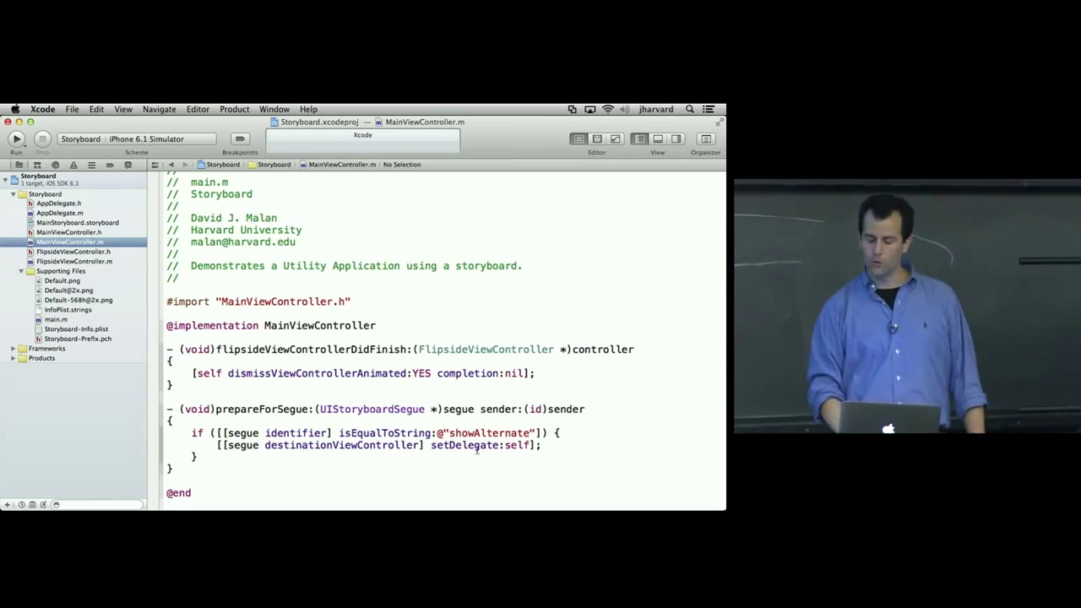
Open MainStoryboard.storyboard in Interface Builder to show both scenes and the modal segue
{"action": "double_click", "coordinate": [490, 433]}
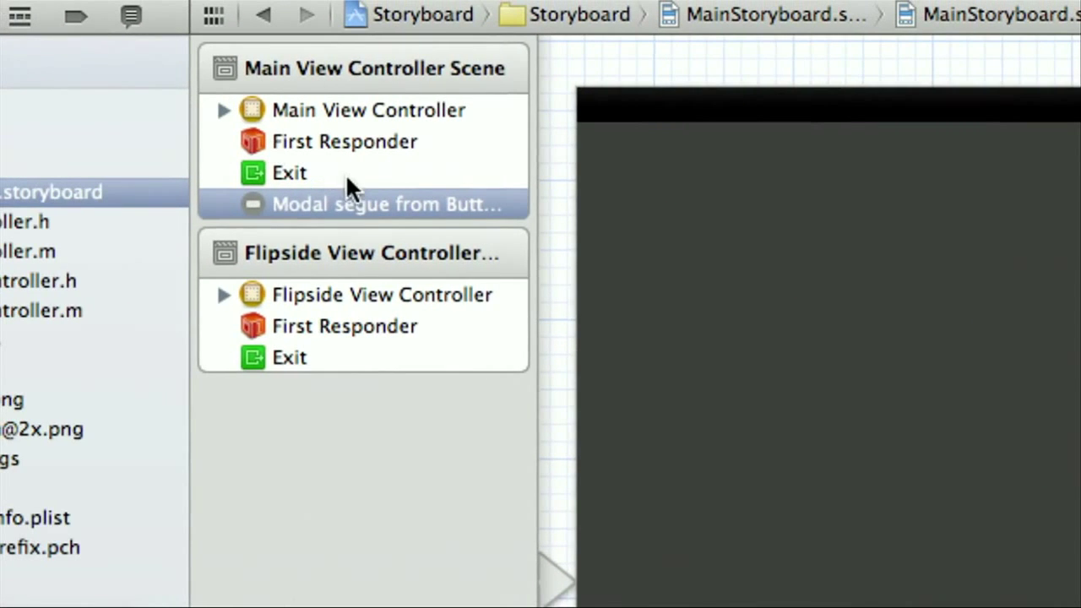
{"action": "mouse_move", "coordinate": [346, 218]}
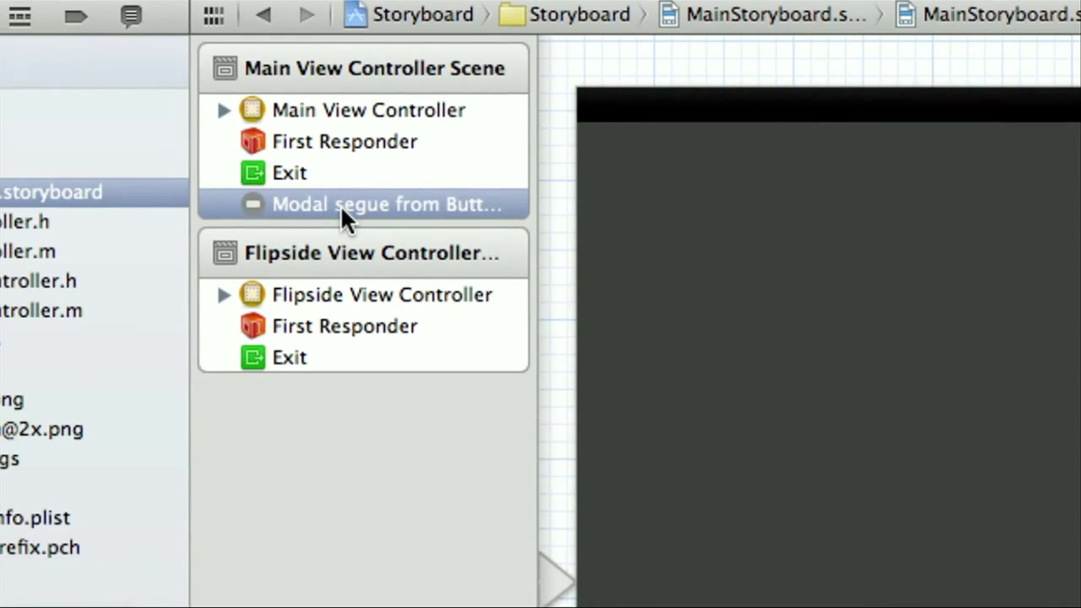
{"action": "mouse_move", "coordinate": [344, 203]}
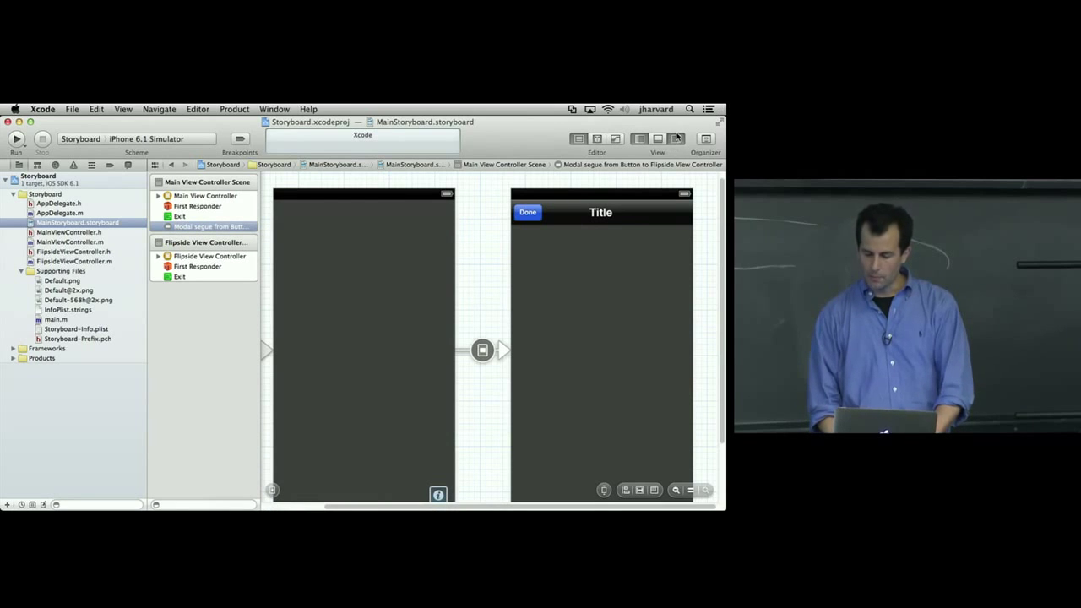
{"action": "left_click", "coordinate": [676, 139]}
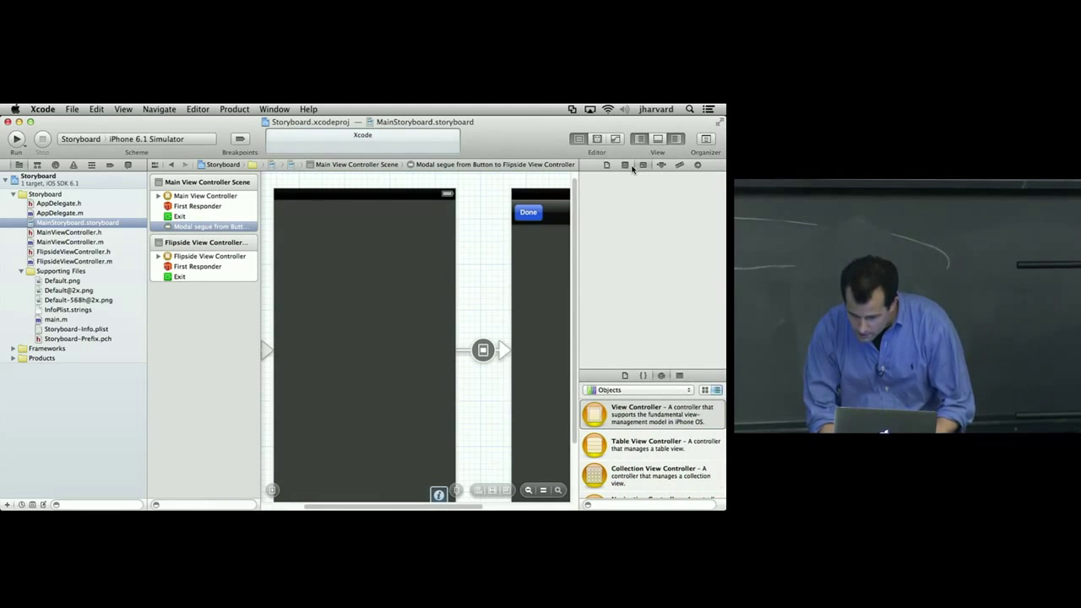
{"action": "left_click", "coordinate": [663, 165]}
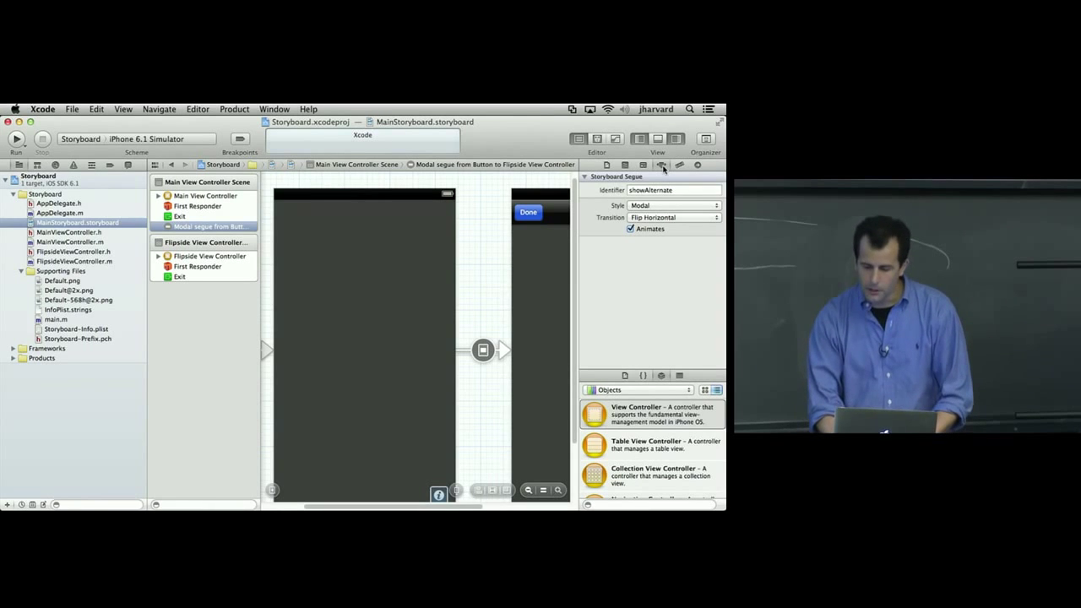
{"action": "mouse_move", "coordinate": [662, 165]}
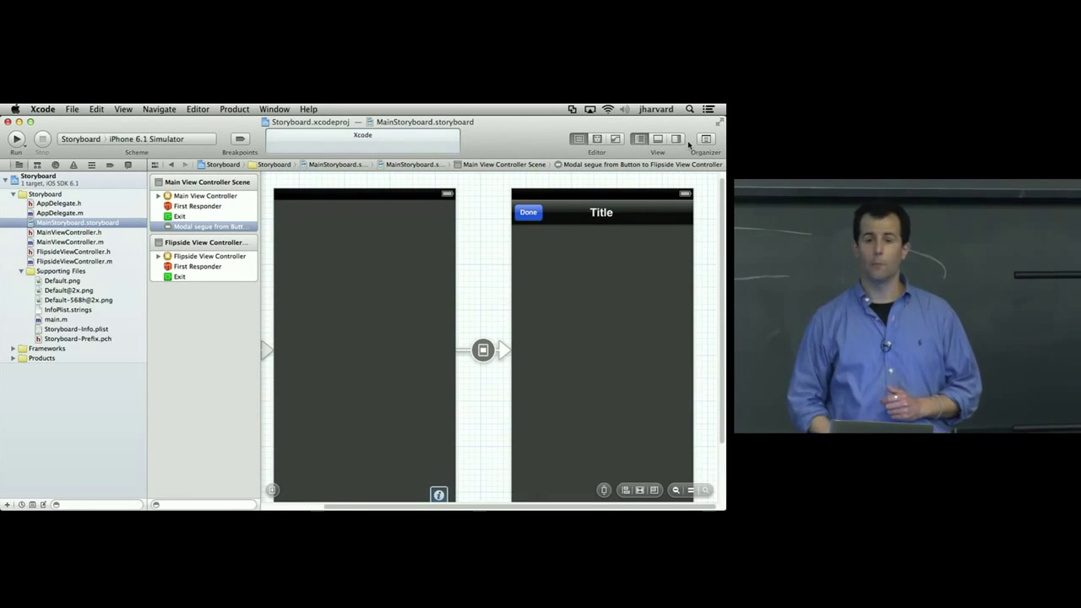
{"action": "mouse_move", "coordinate": [707, 138]}
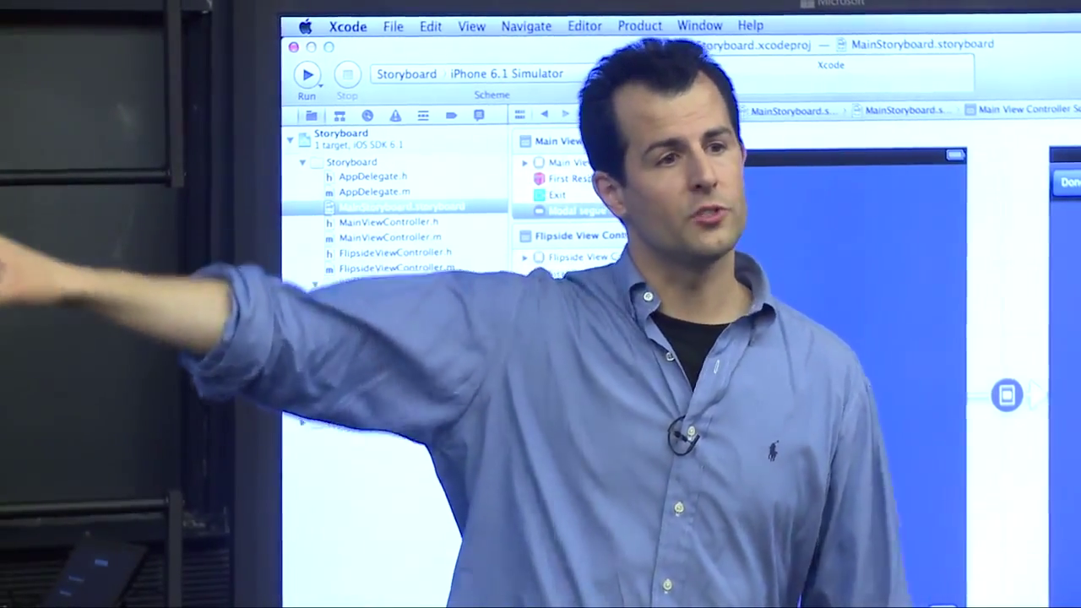
Choose the Single View Application template for the new iOS project
{"action": "left_click", "coordinate": [321, 284]}
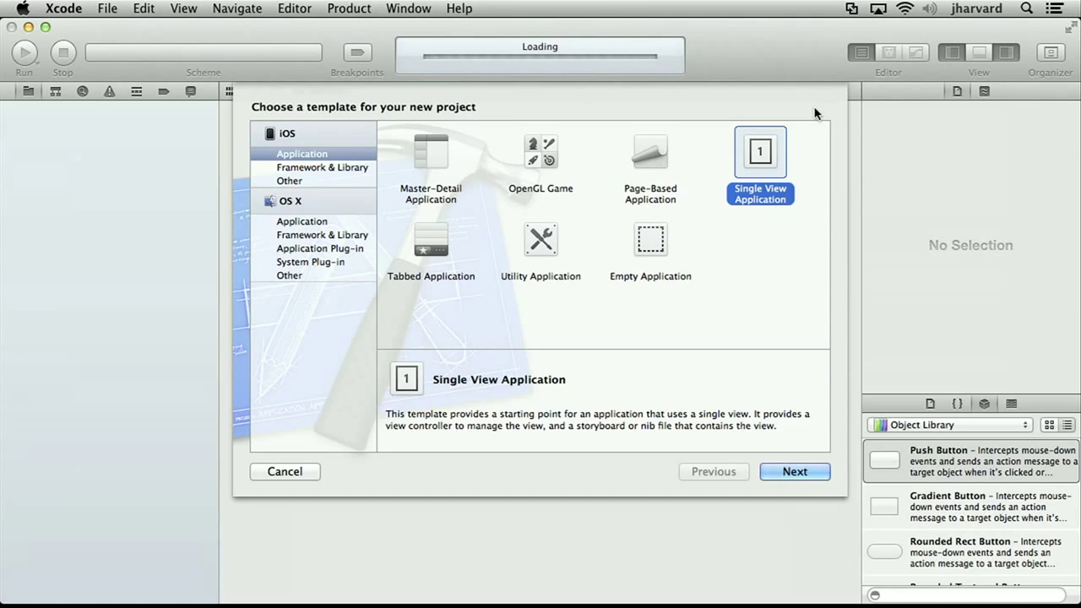
Create an iPhone project named ATM with Use Storyboards turned off
{"action": "left_click", "coordinate": [794, 472]}
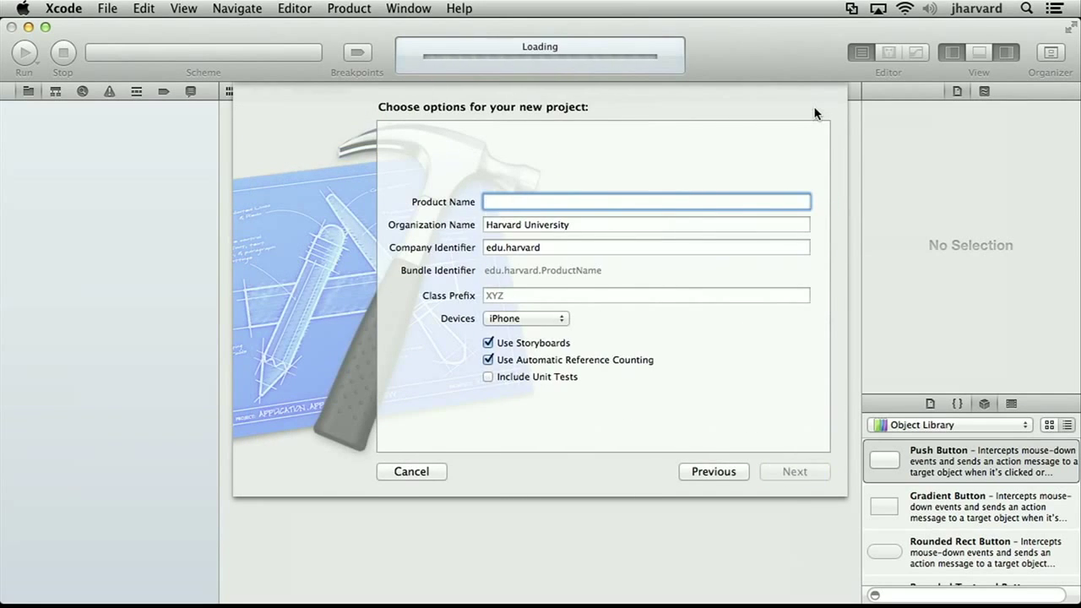
{"action": "type", "text": "ATM"}
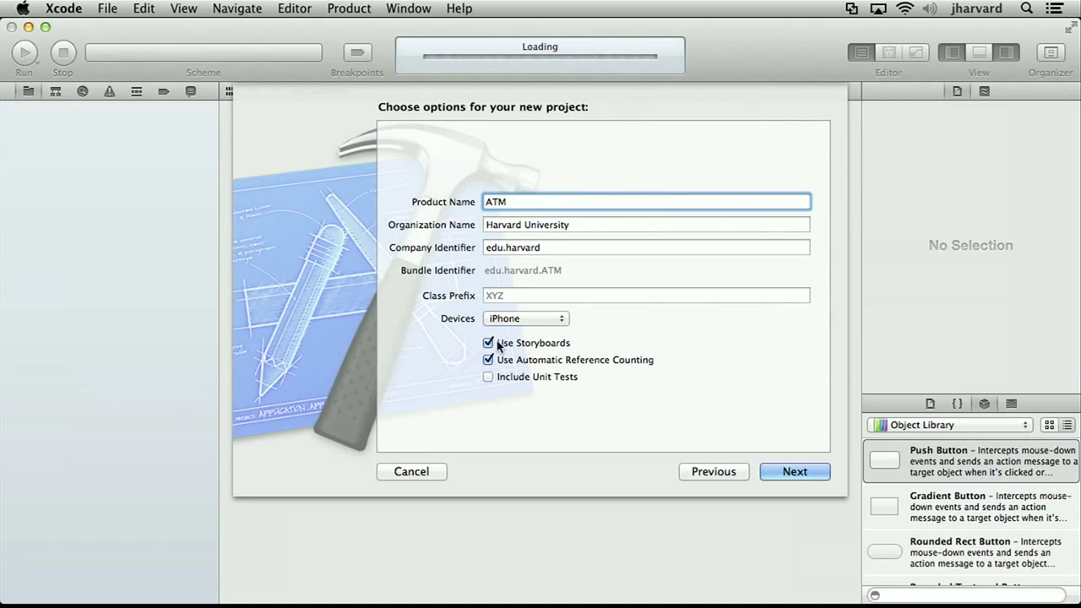
{"action": "left_click", "coordinate": [488, 343]}
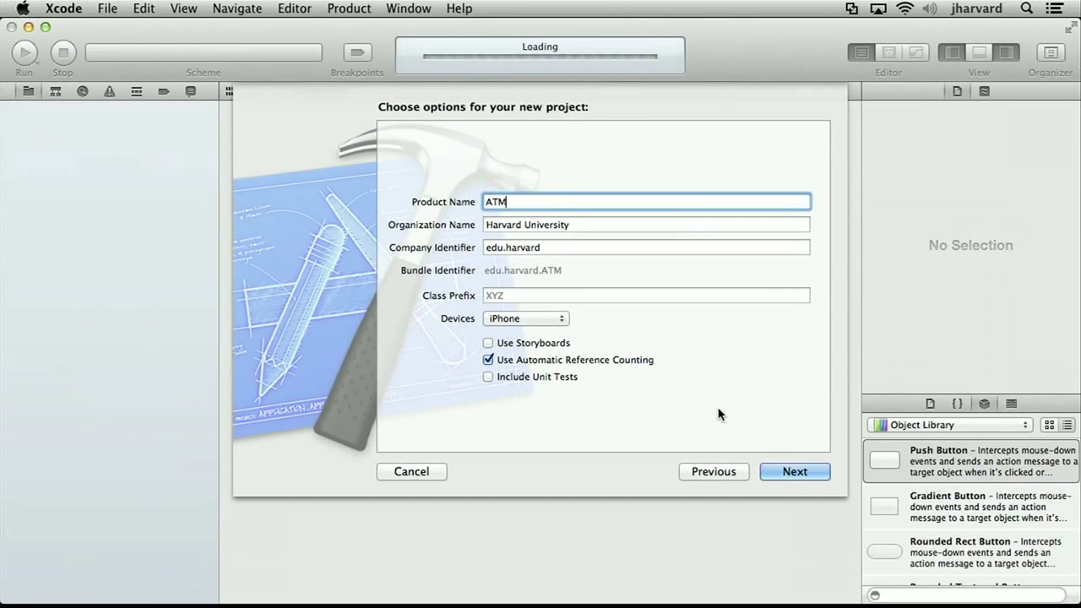
{"action": "left_click", "coordinate": [794, 472]}
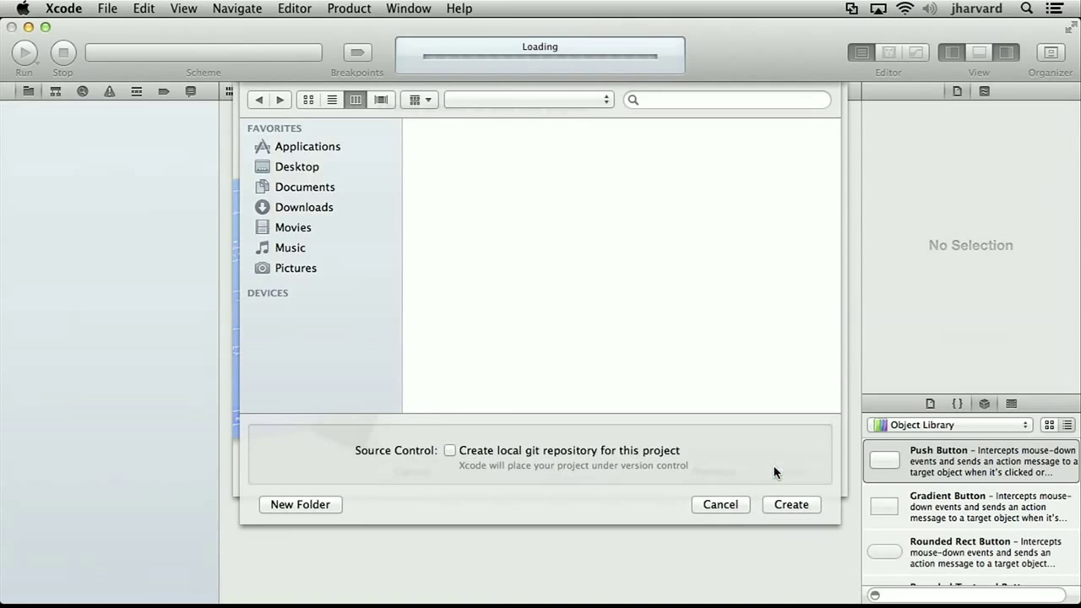
{"action": "left_click", "coordinate": [791, 503]}
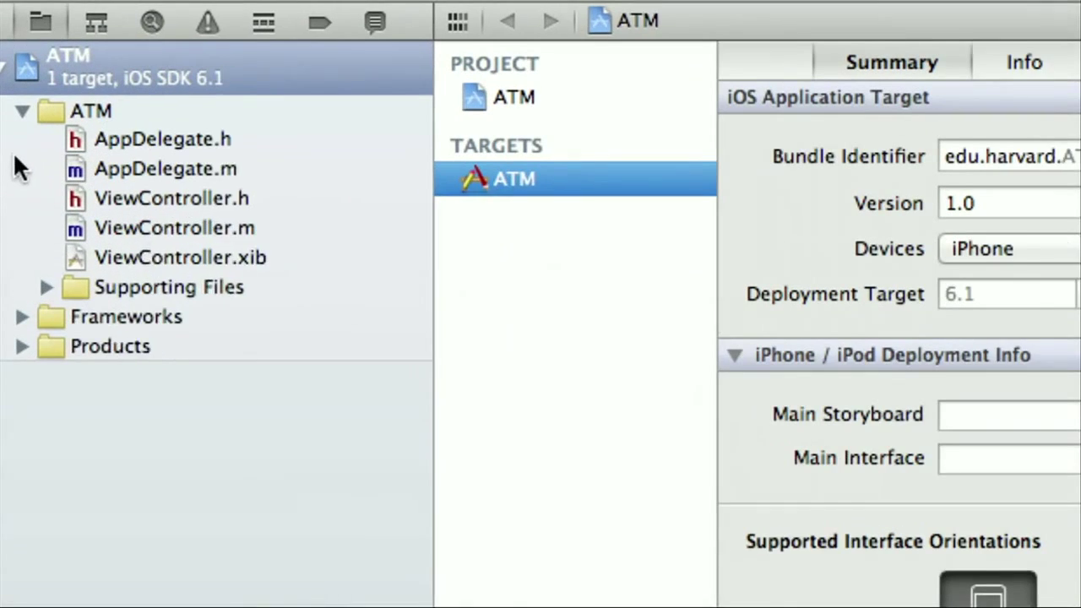
Expand Supporting Files and open ViewController.xib in the interface editor
{"action": "left_click", "coordinate": [47, 287]}
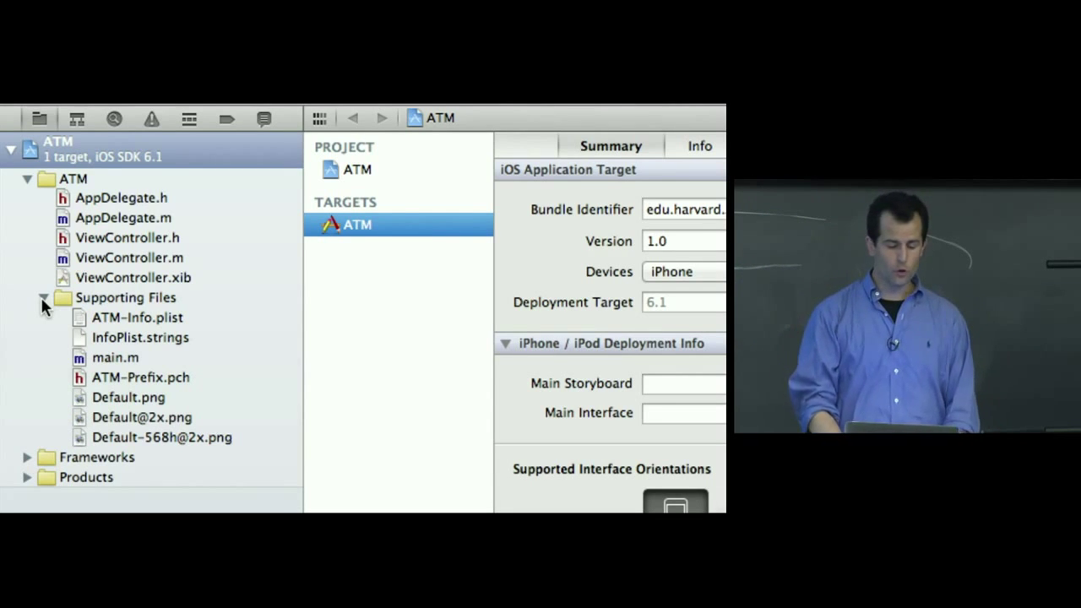
{"action": "left_click", "coordinate": [129, 277]}
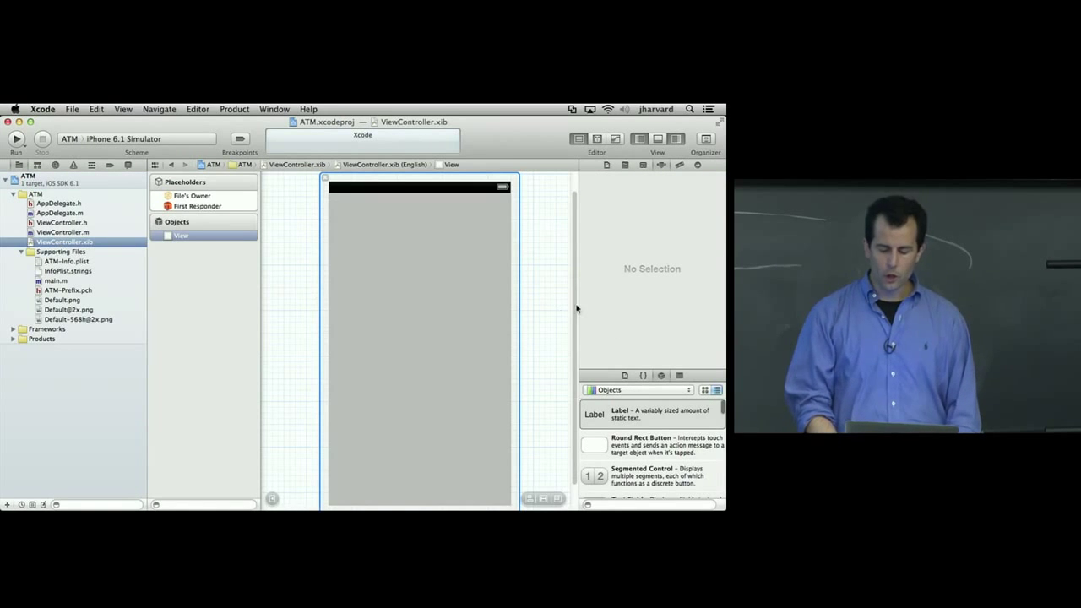
Select the main View and show its attributes, including simulated metrics and background
{"action": "left_click", "coordinate": [419, 338]}
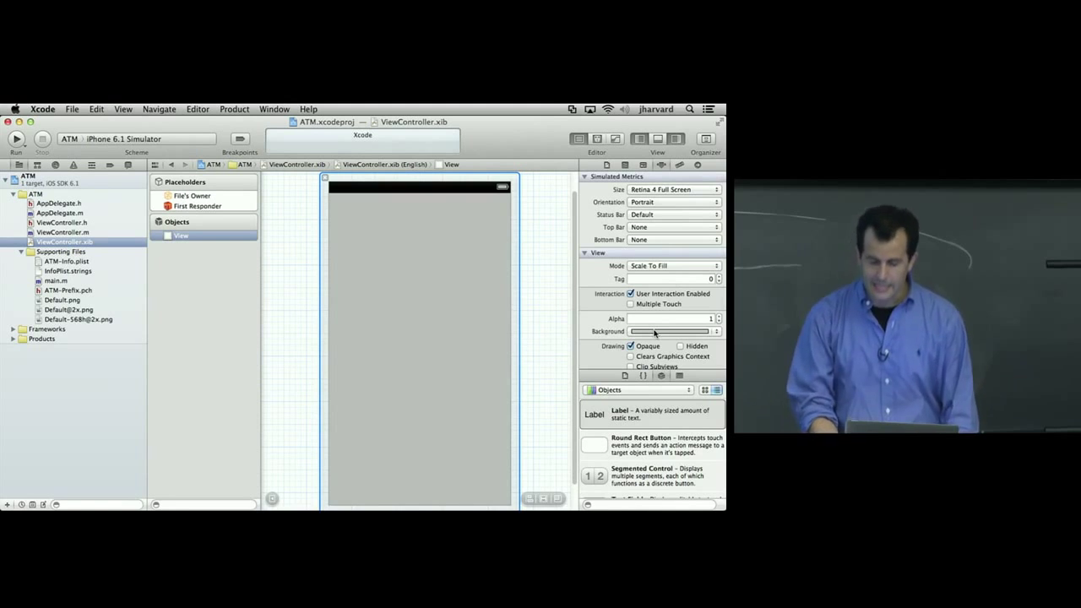
{"action": "left_click", "coordinate": [672, 329]}
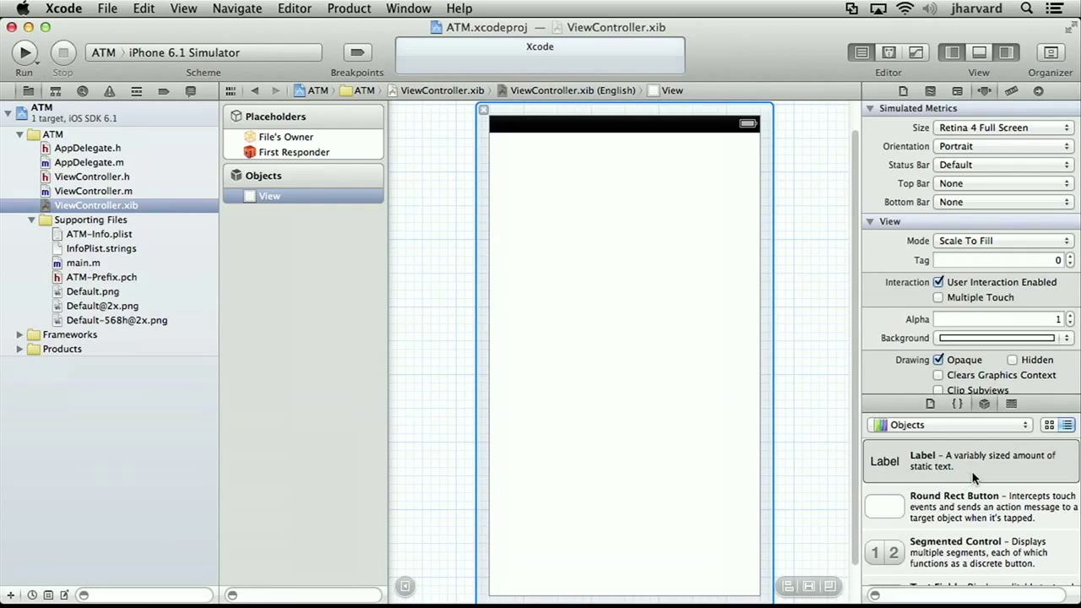
Add a top label spanning the view's width and set its font size to 36
{"action": "left_click_drag", "start_coordinate": [886, 462], "coordinate": [668, 218]}
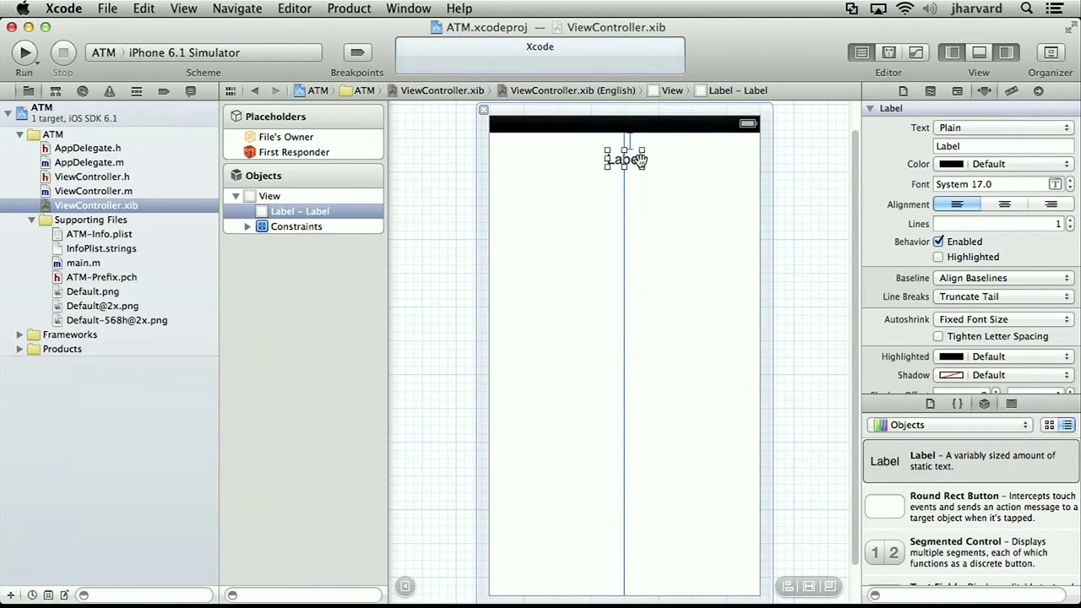
{"action": "left_click_drag", "start_coordinate": [646, 159], "coordinate": [736, 159]}
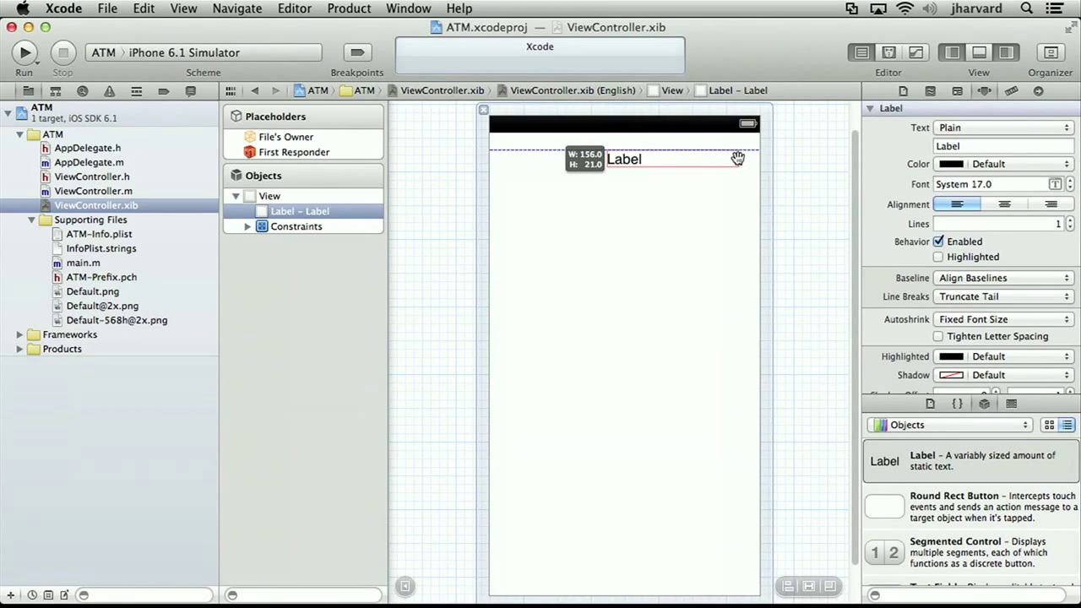
{"action": "left_click_drag", "start_coordinate": [740, 159], "coordinate": [756, 159]}
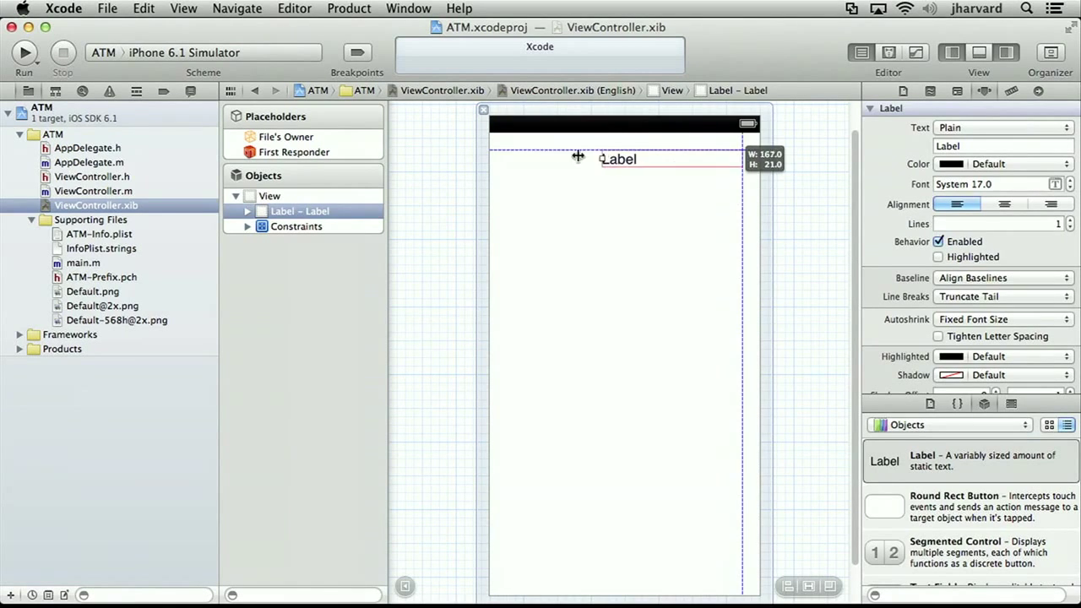
{"action": "left_click_drag", "start_coordinate": [617, 158], "coordinate": [524, 159]}
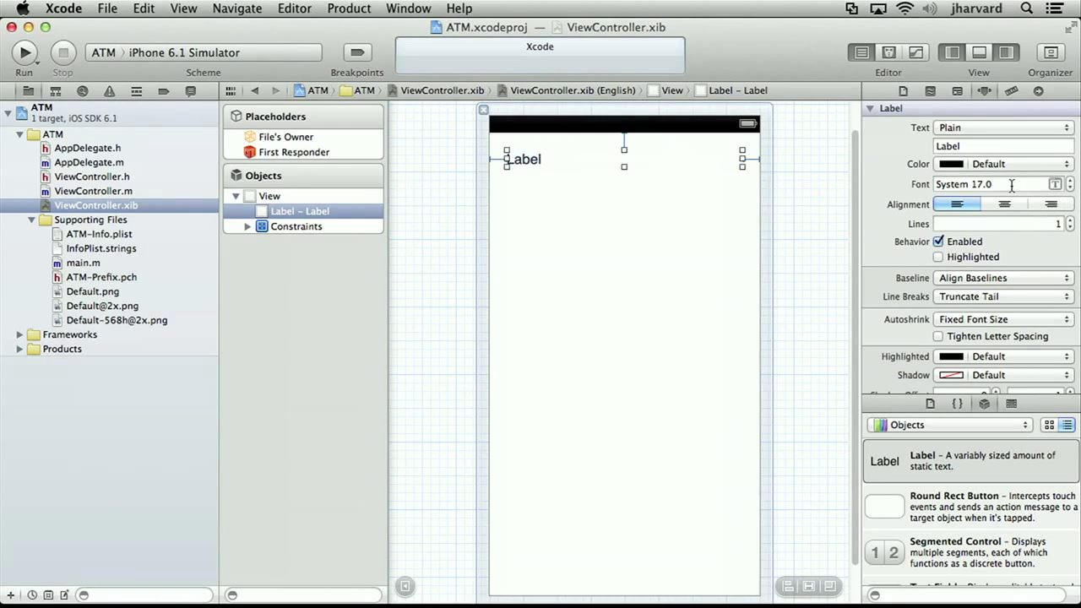
{"action": "left_click", "coordinate": [1054, 184]}
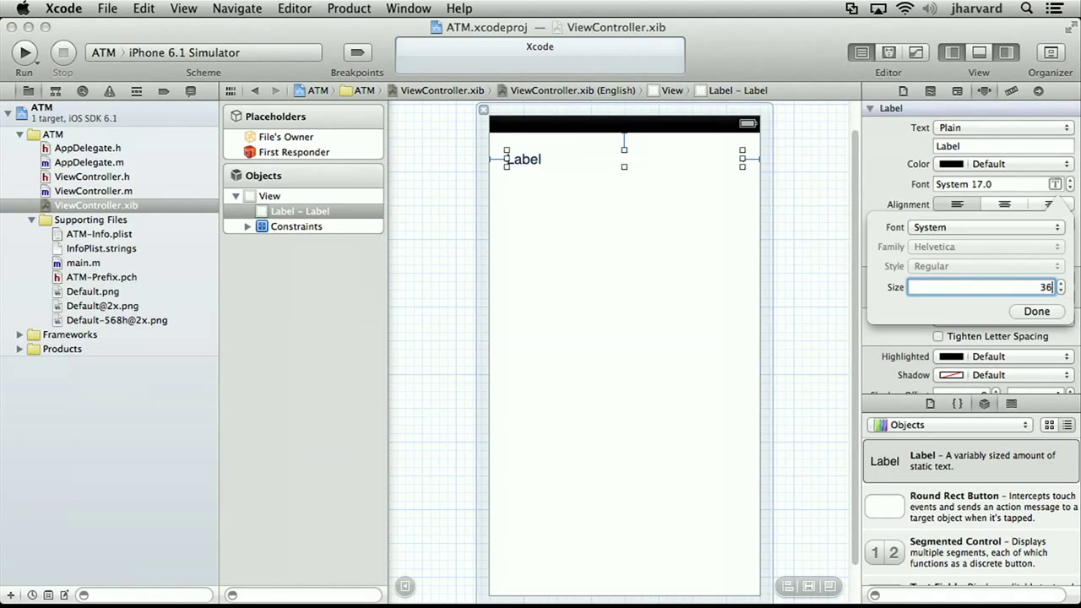
{"action": "left_click", "coordinate": [1038, 311]}
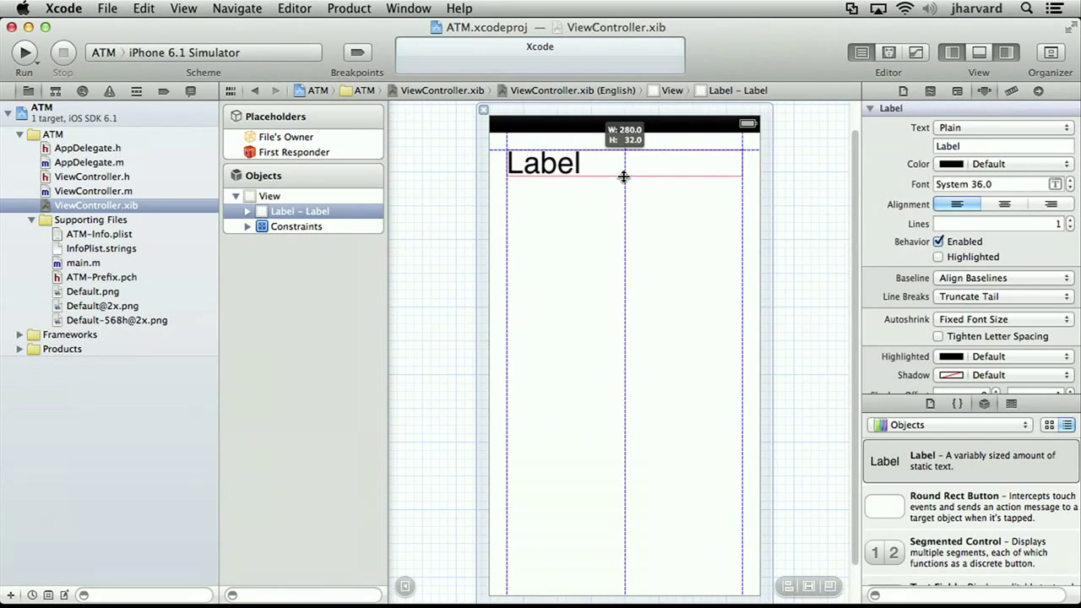
Deselect the top label and add a second label near the bottom of the view
{"action": "left_click", "coordinate": [269, 196]}
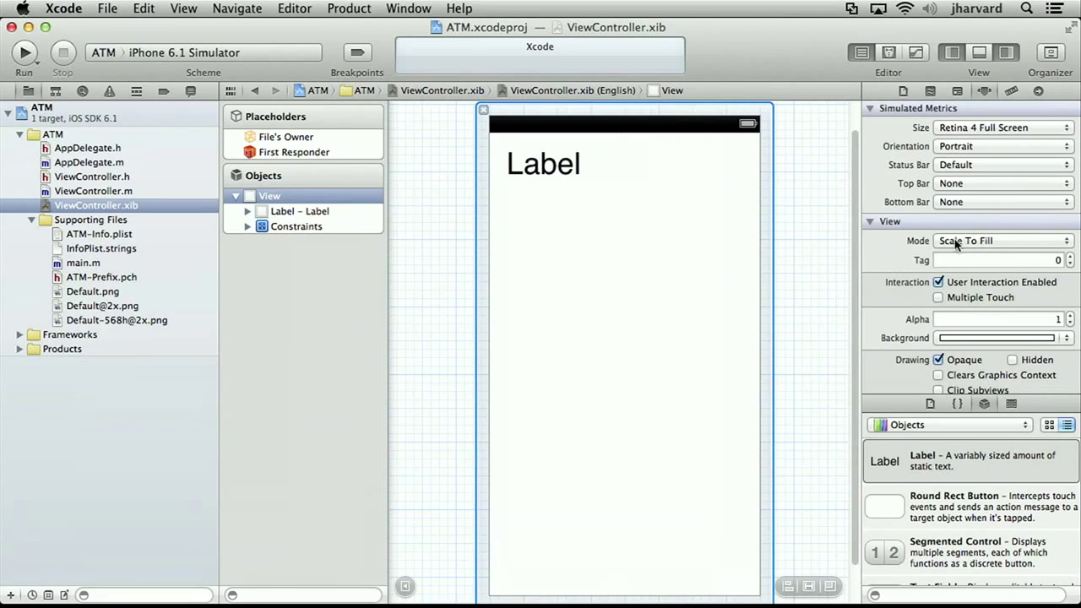
{"action": "left_click_drag", "start_coordinate": [886, 461], "coordinate": [625, 505]}
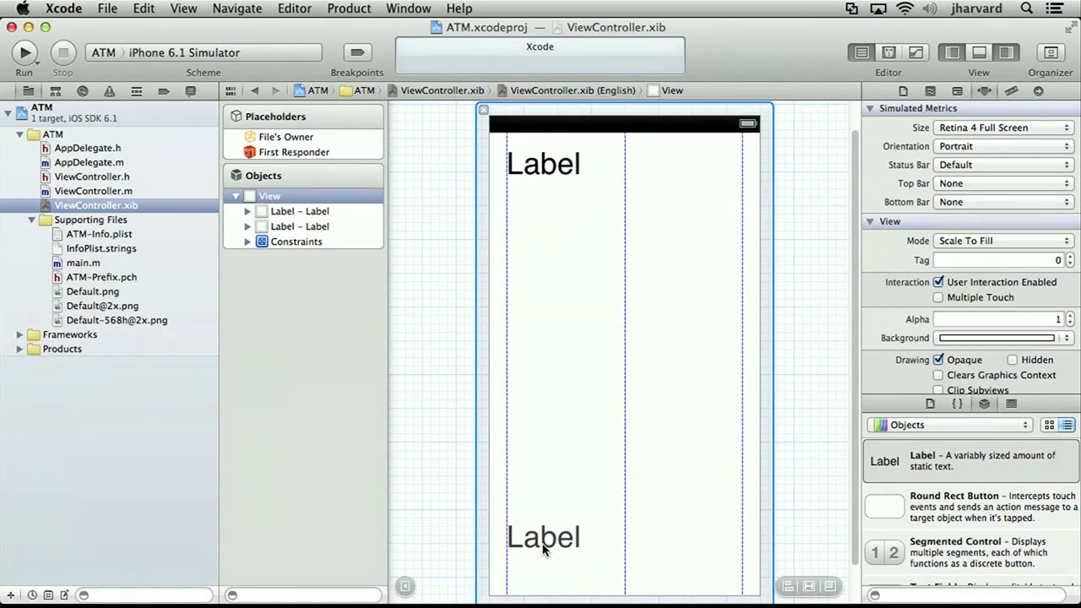
Rename the bottom label to Balance and add a button below the top label
{"action": "double_click", "coordinate": [544, 538]}
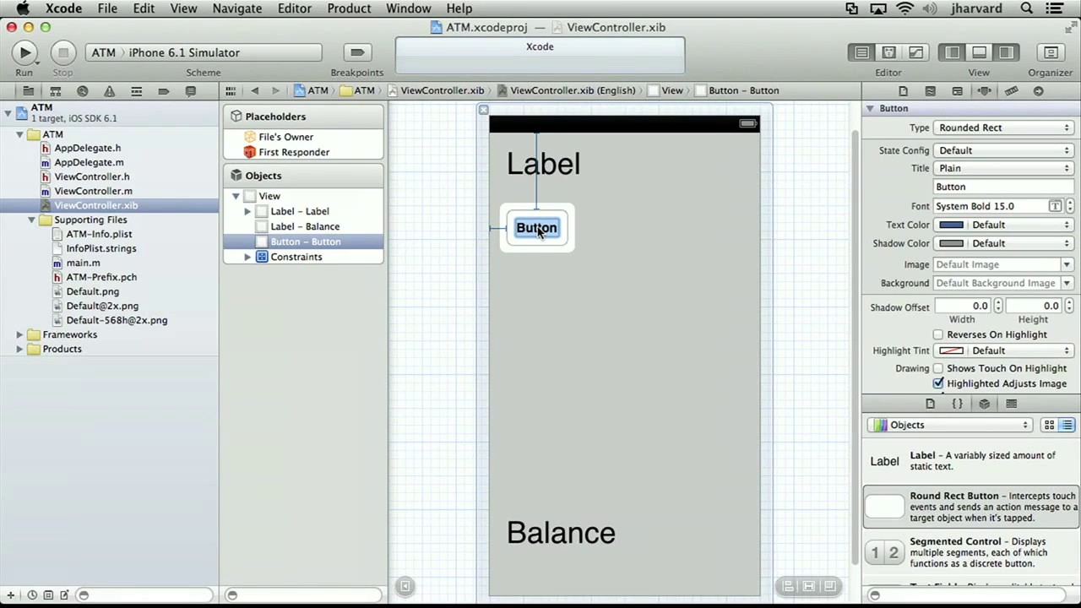
{"action": "left_click", "coordinate": [108, 8]}
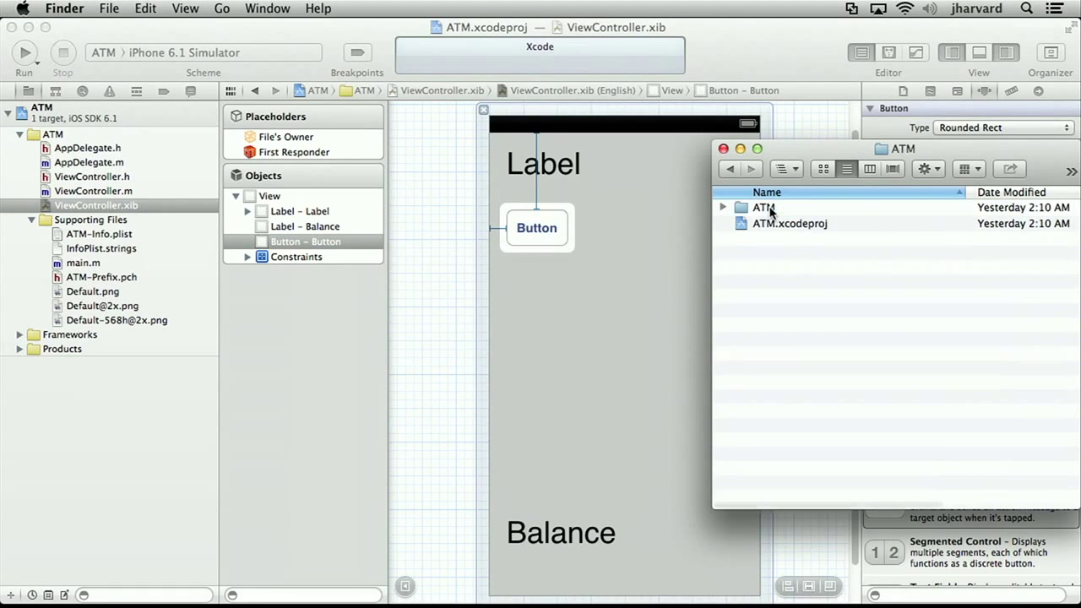
Open the ATM folder in Finder to inspect the project files
{"action": "double_click", "coordinate": [791, 223]}
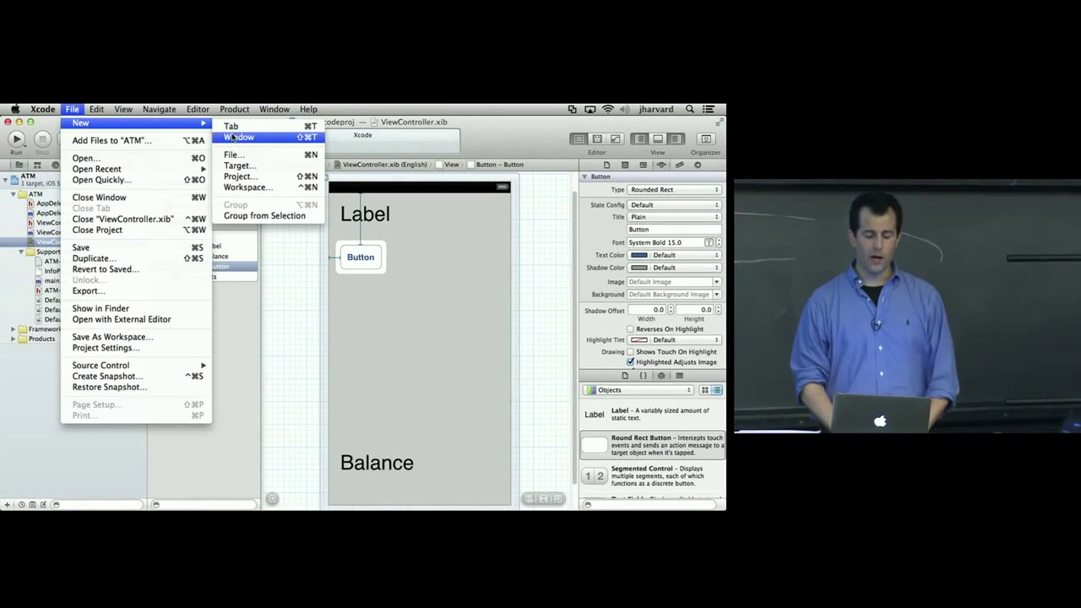
{"action": "mouse_move", "coordinate": [235, 154]}
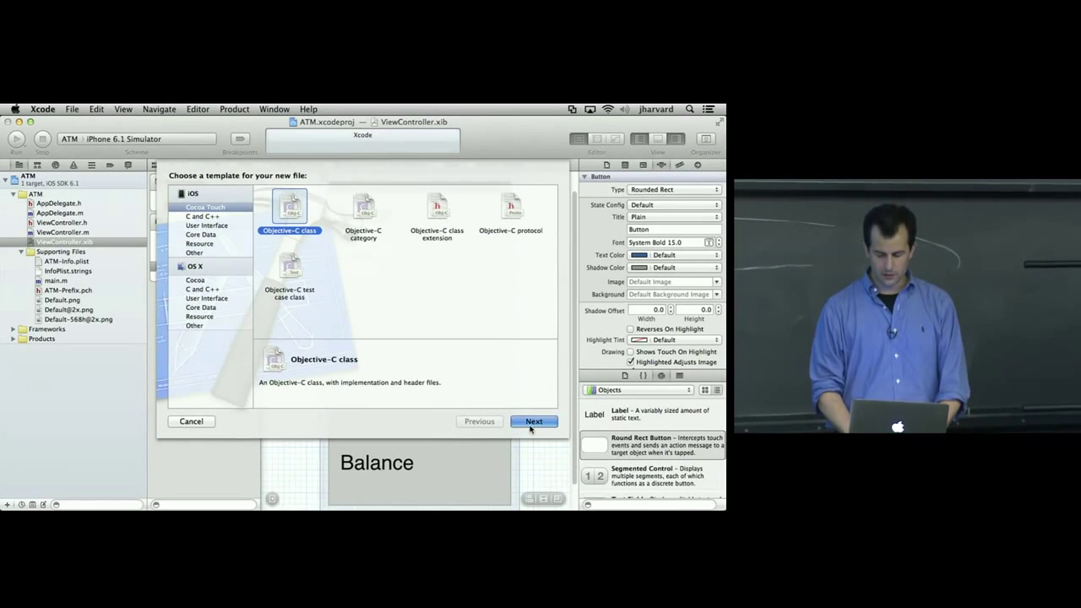
Set up a new Objective-C class named Account subclassing NSObject
{"action": "left_click", "coordinate": [533, 420]}
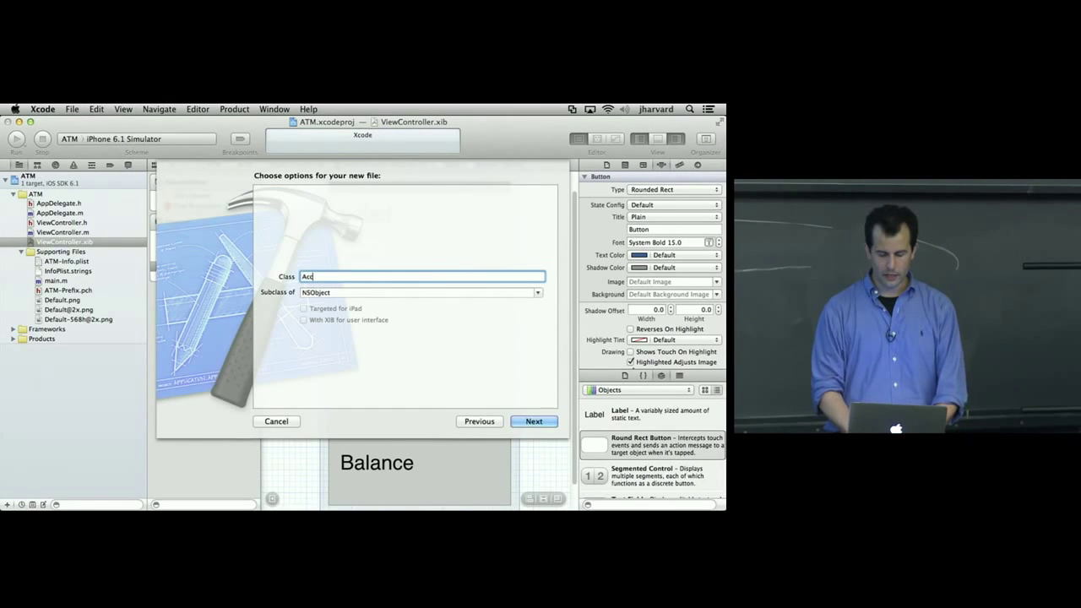
{"action": "type", "text": "count"}
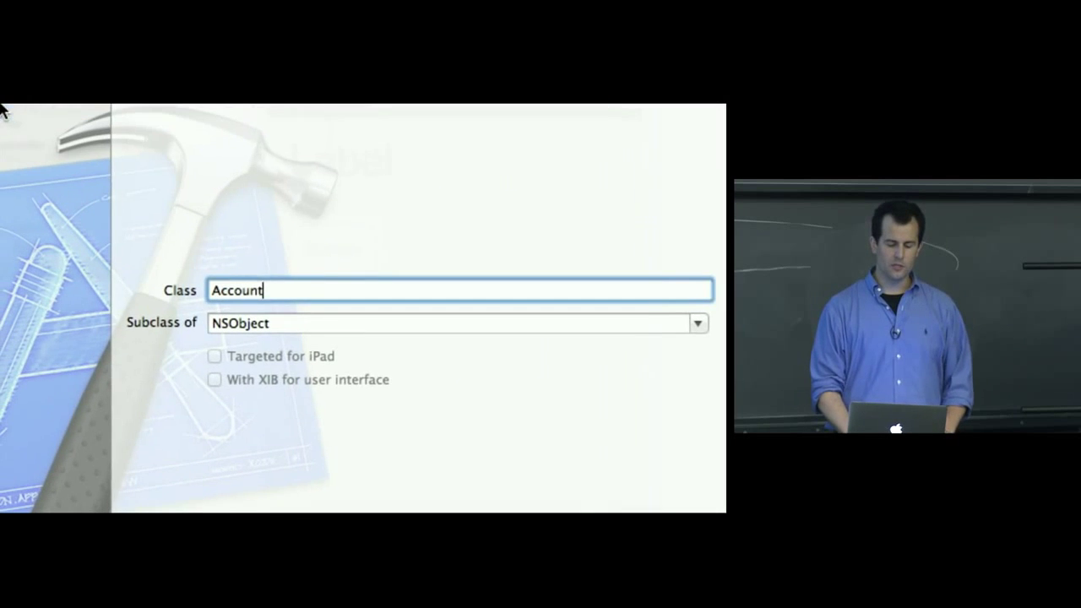
{"action": "mouse_move", "coordinate": [122, 189]}
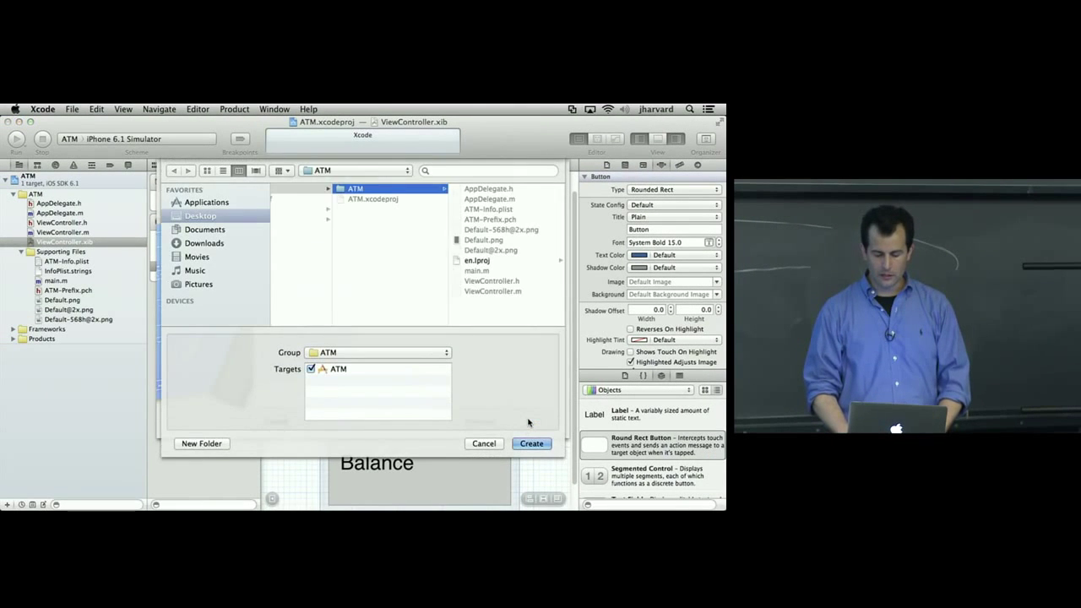
Create the Account class files, review Account.m, then return to Account.h
{"action": "left_click", "coordinate": [531, 442]}
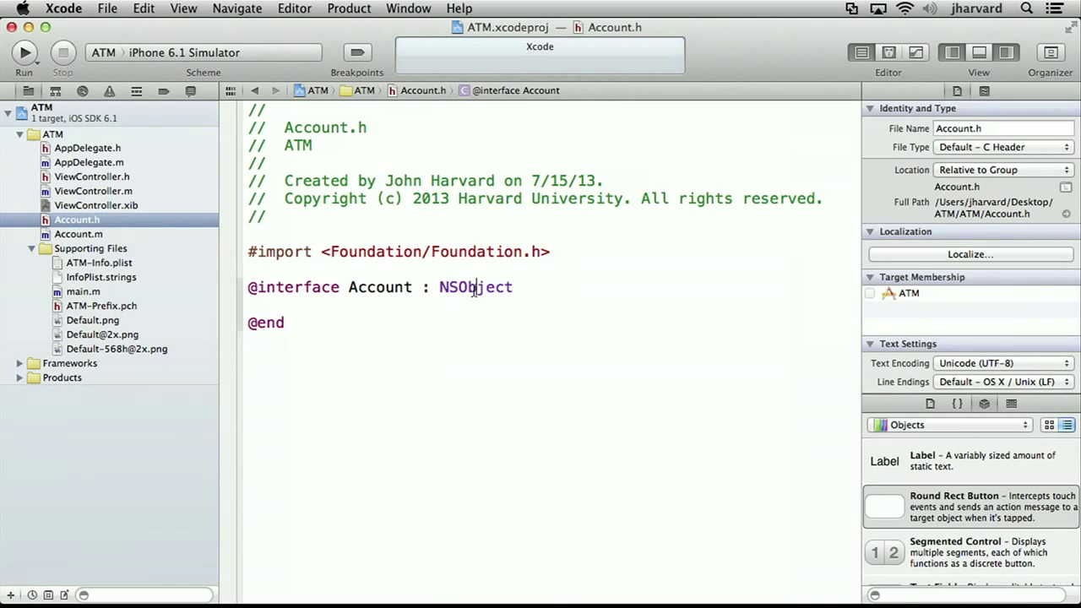
{"action": "left_click", "coordinate": [78, 233]}
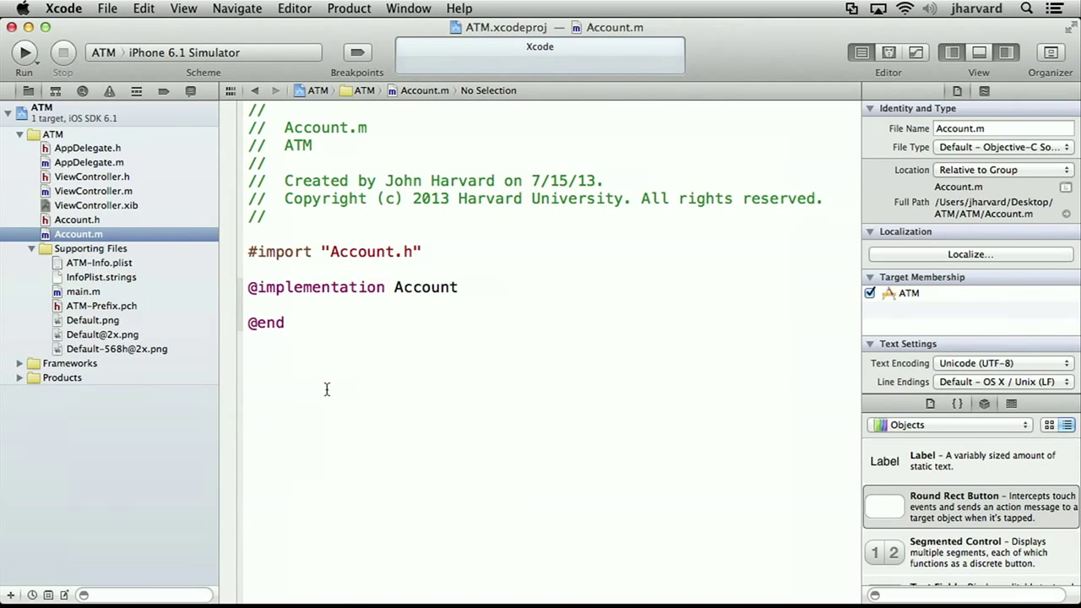
{"action": "mouse_move", "coordinate": [210, 240]}
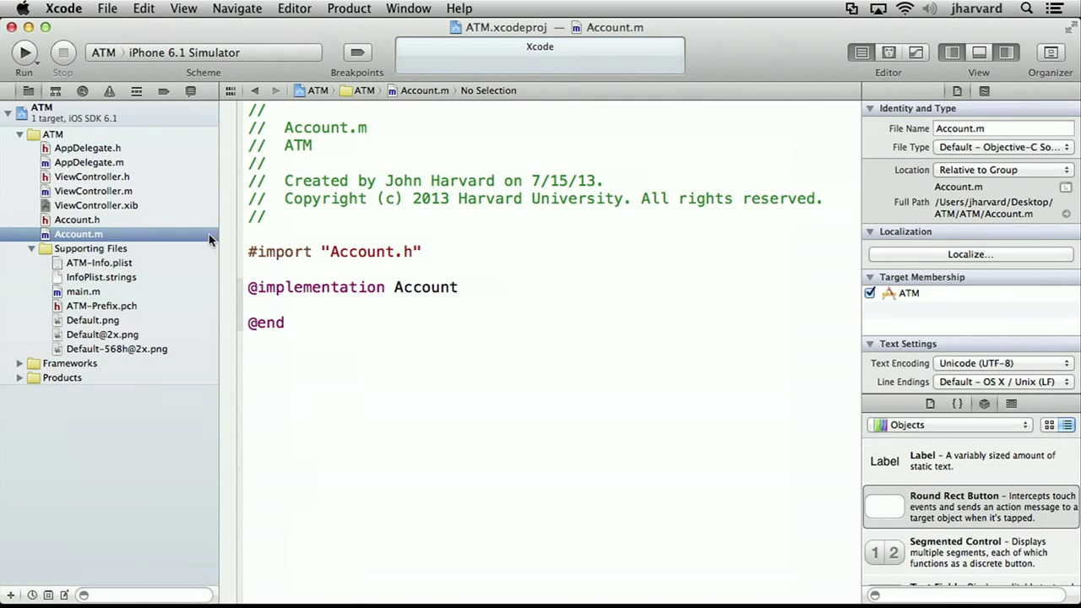
{"action": "left_click", "coordinate": [78, 219]}
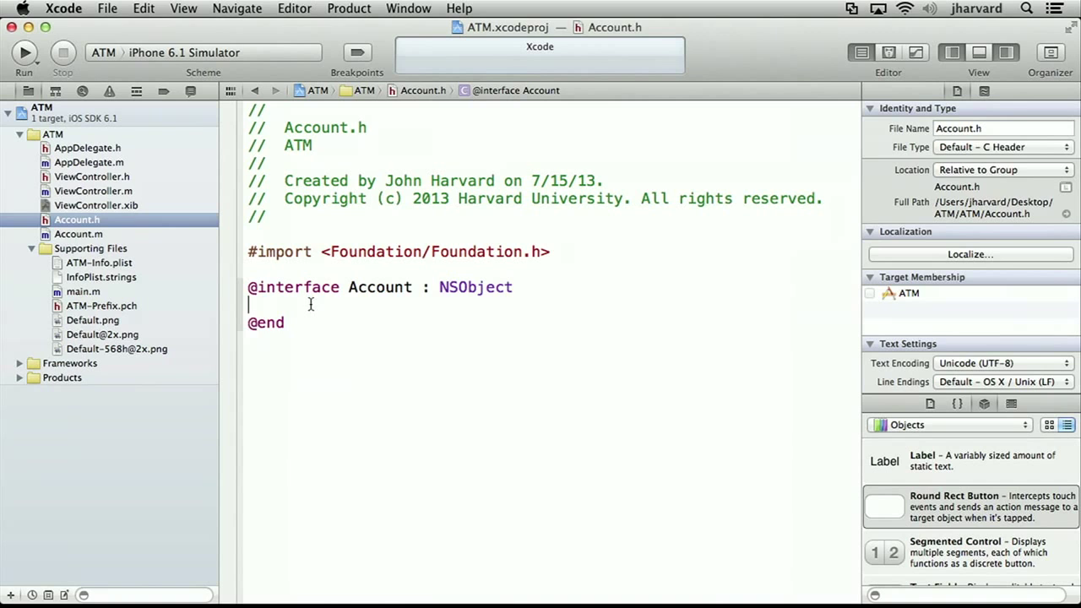
{"action": "type", "text": "@property"}
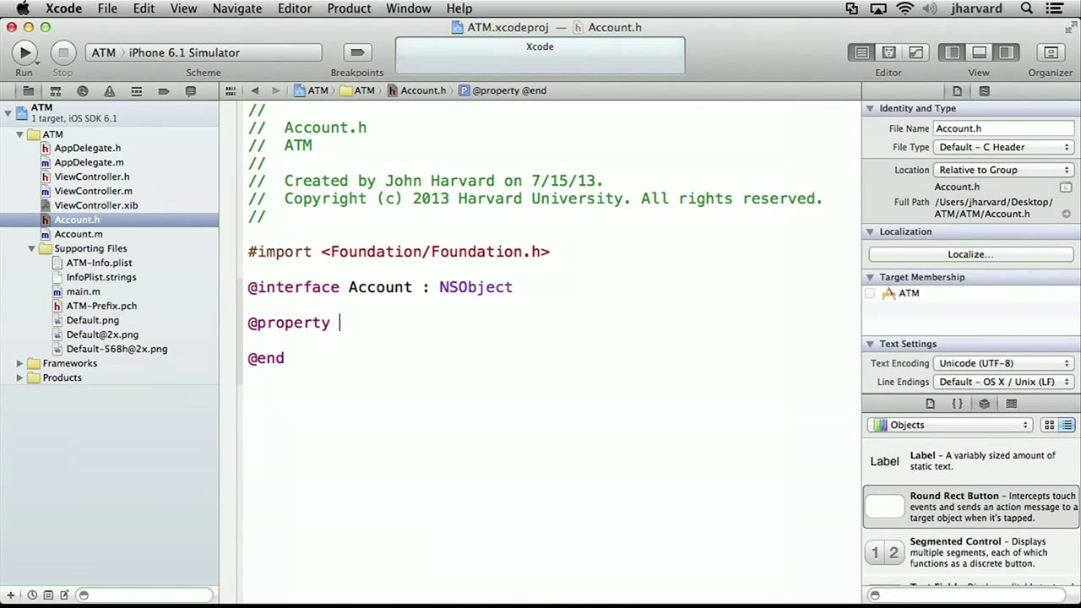
{"action": "type", "text": "("}
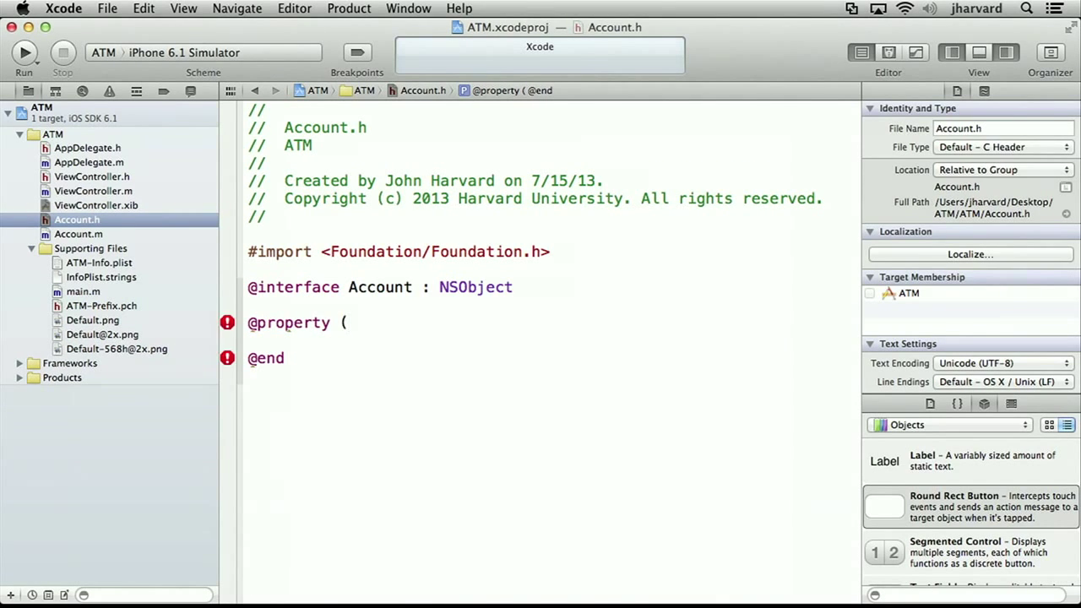
{"action": "type", "text": "assign,"}
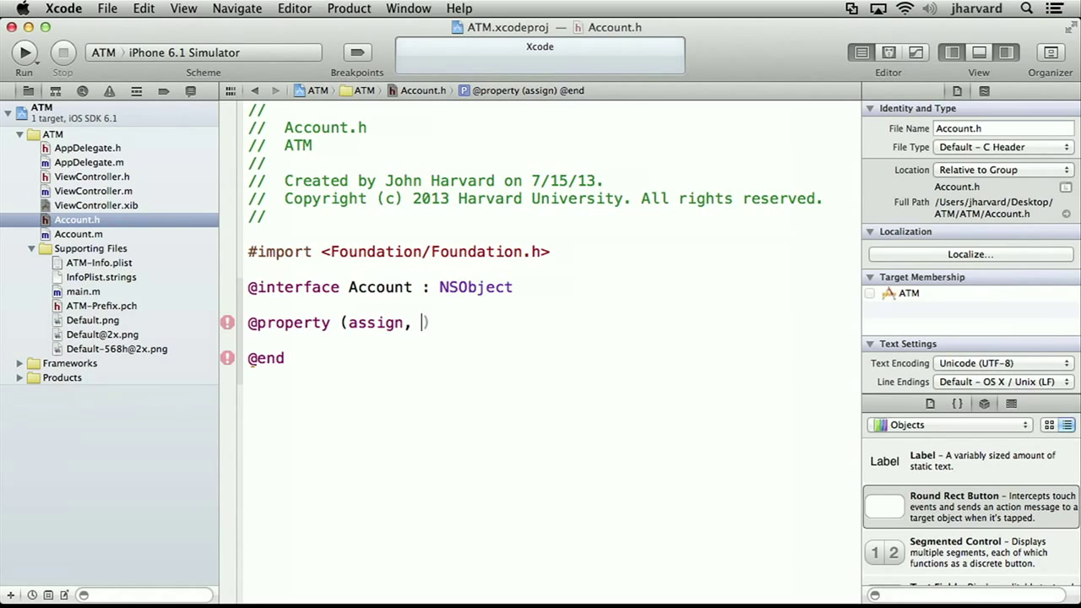
{"action": "type", "text": "nonatomic)"}
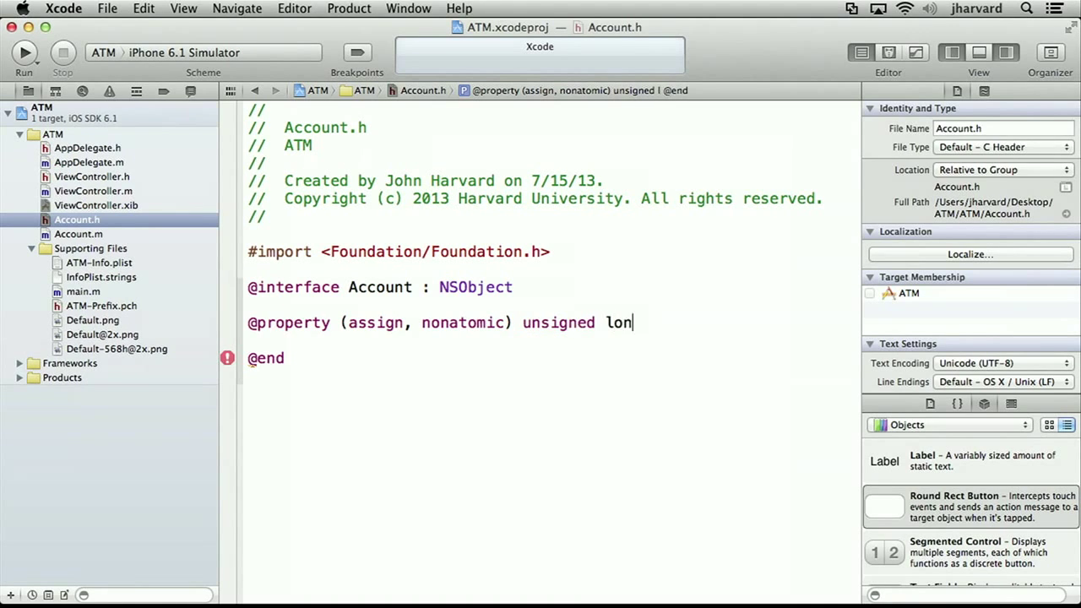
{"action": "type", "text": "g long balance;"}
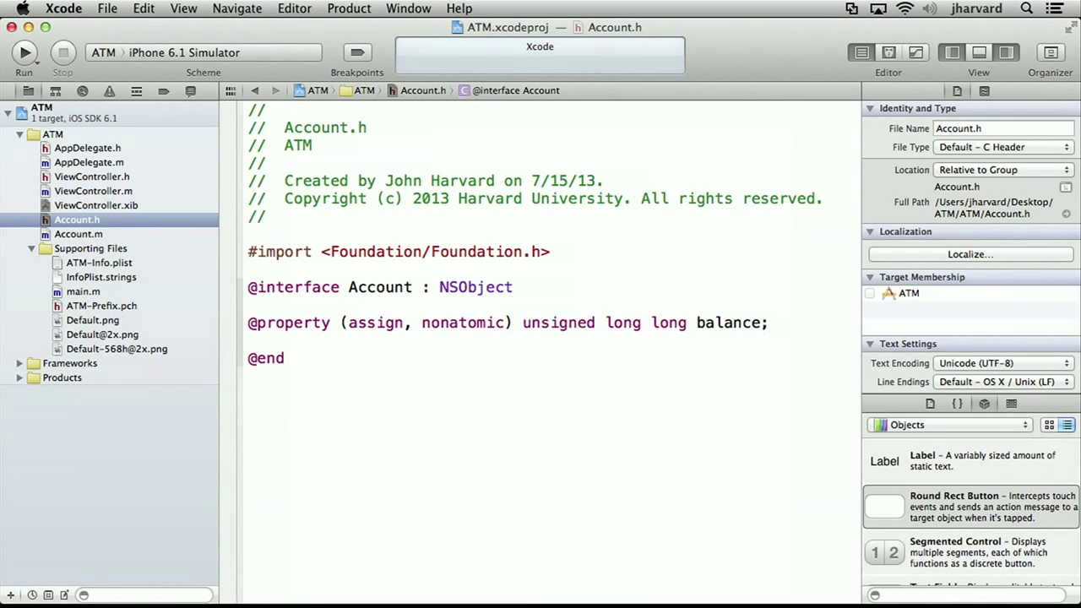
{"action": "left_click", "coordinate": [767, 322]}
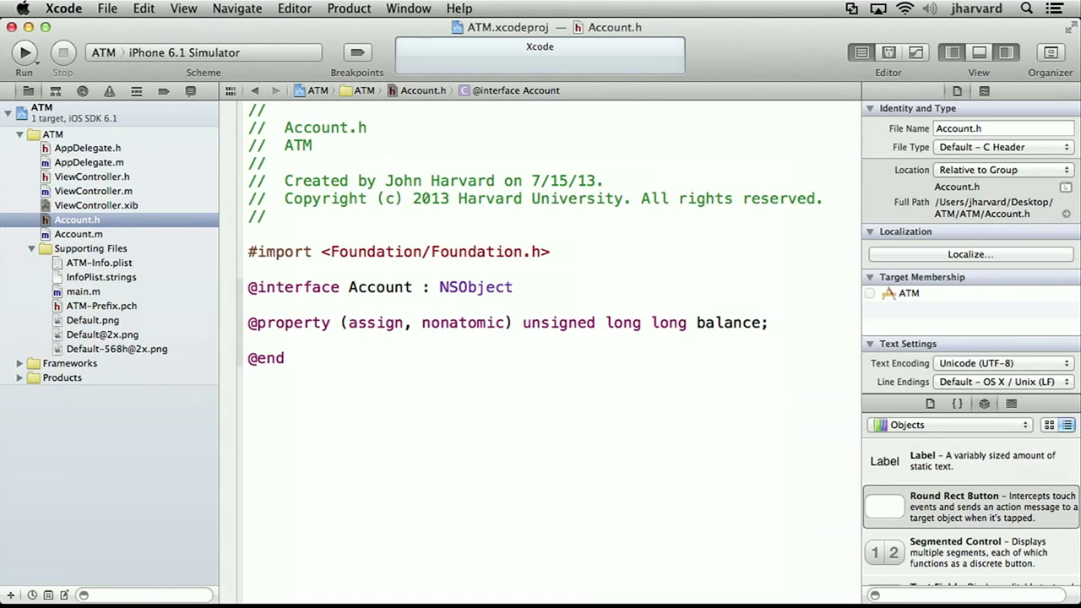
{"action": "left_click", "coordinate": [769, 323]}
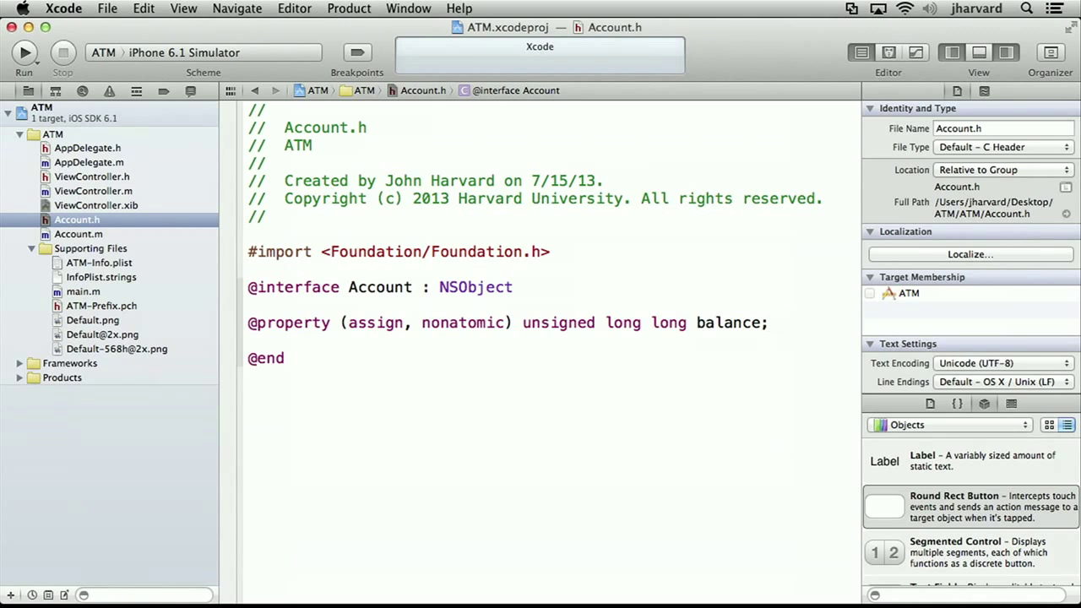
{"action": "left_click", "coordinate": [764, 323]}
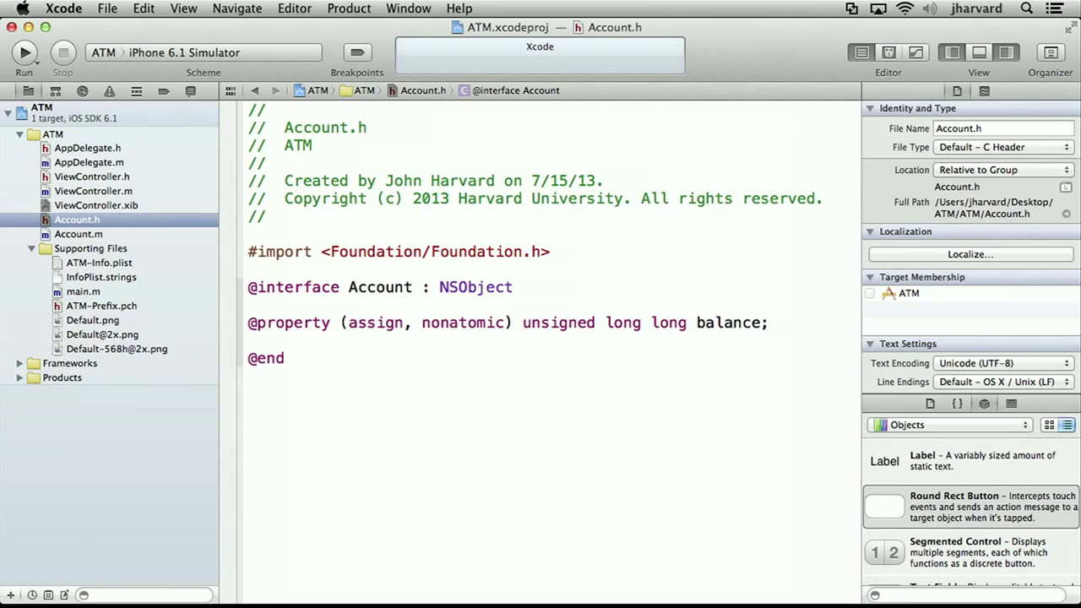
{"action": "left_click", "coordinate": [769, 322]}
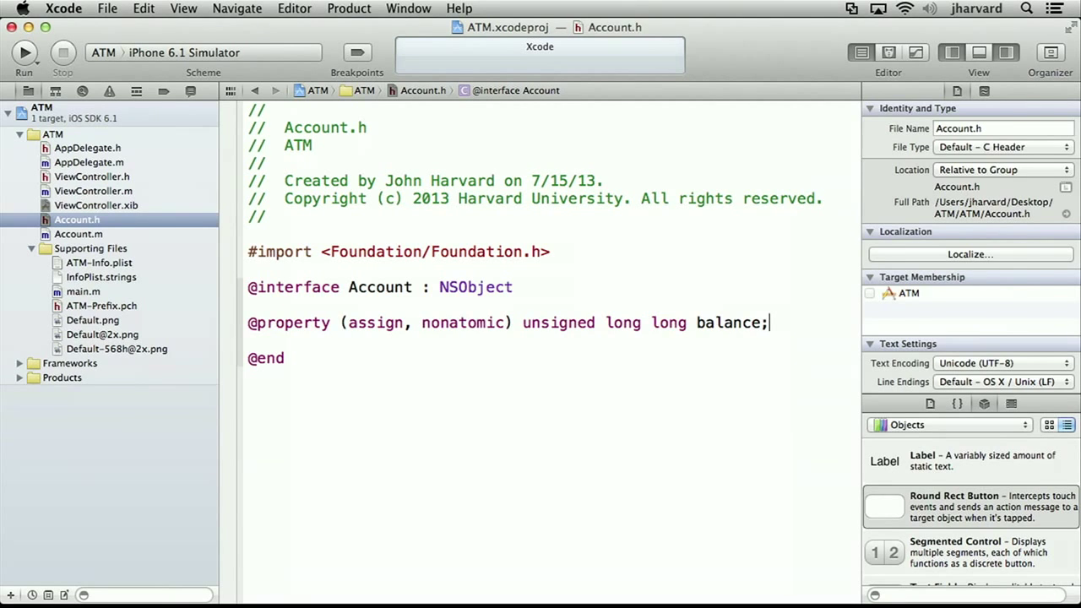